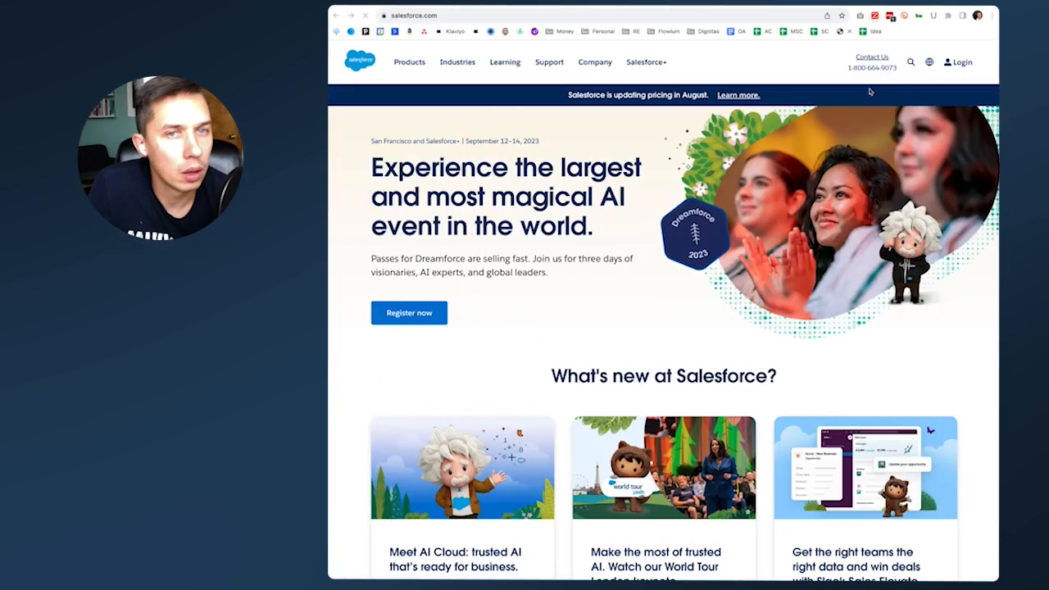
Go from salesforce.com's Login menu to the Salesforce product sign-in page.
left_click(958, 62)
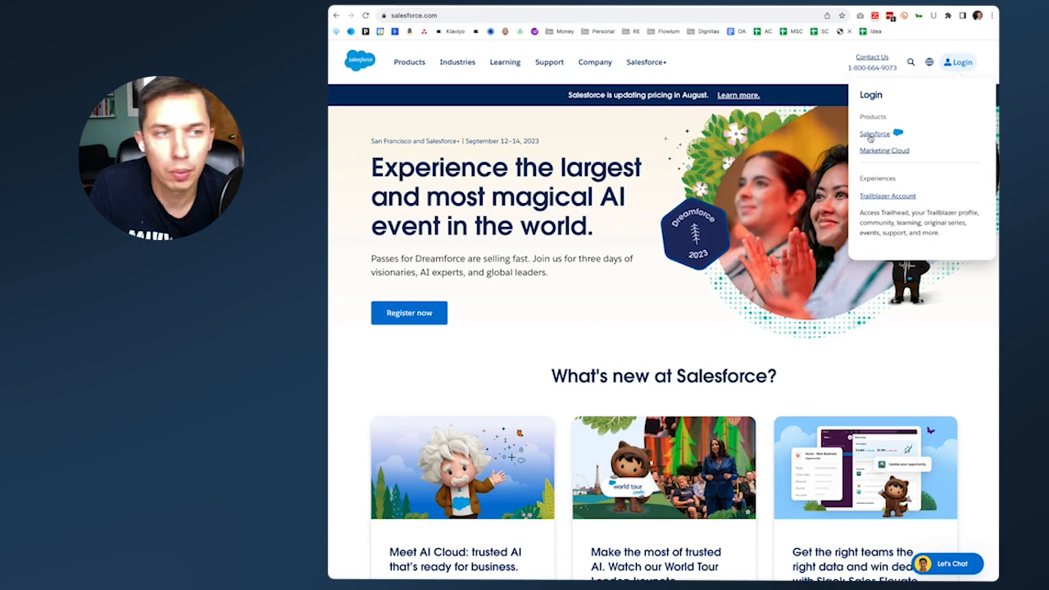
left_click(873, 134)
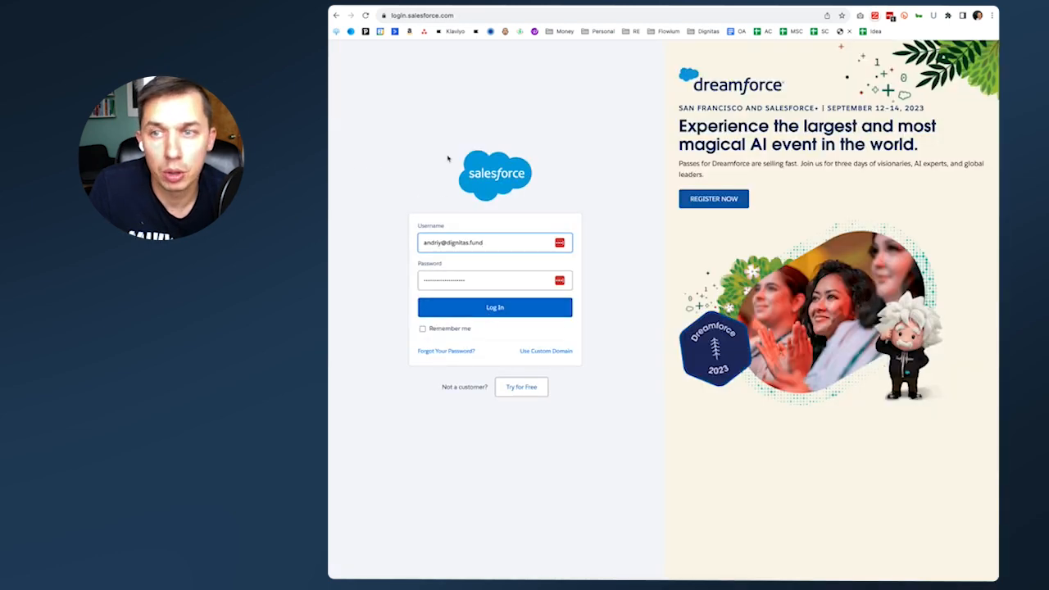
Log in with the filled credentials and reach the Nonprofit Success Pack welcome page.
left_click(495, 308)
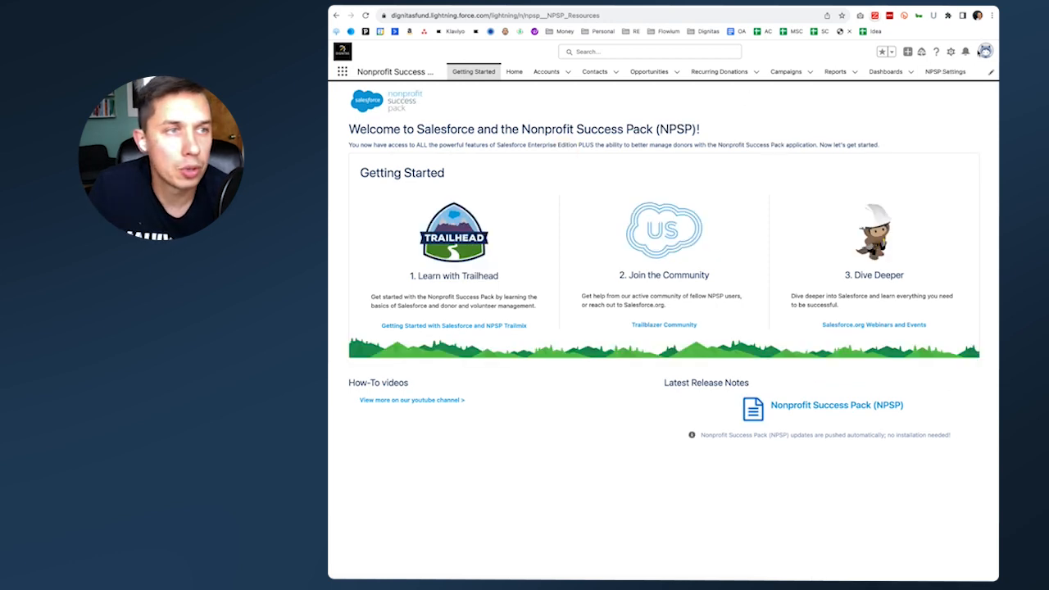
left_click(987, 51)
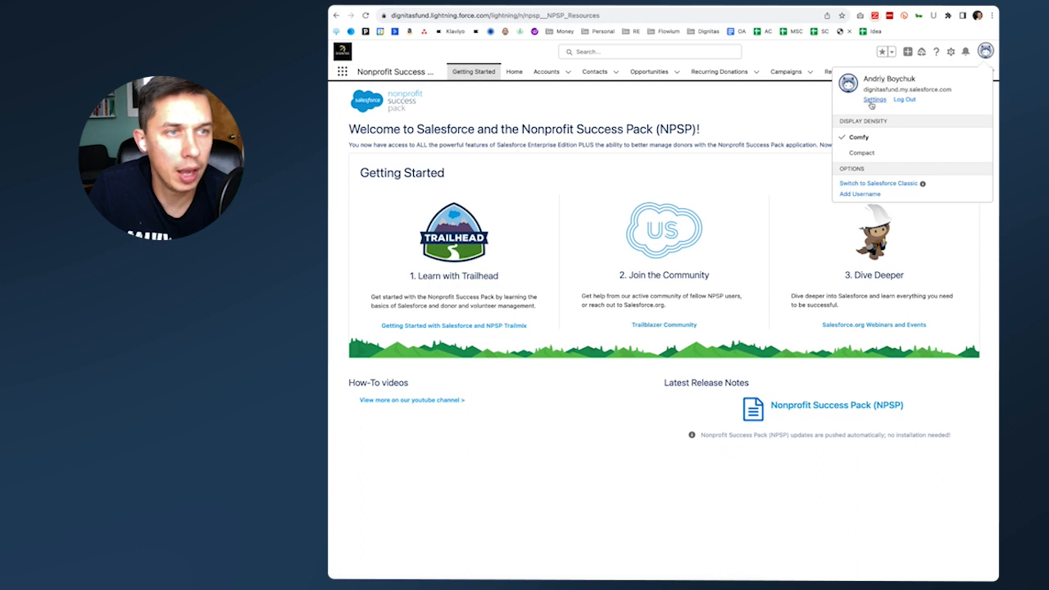
In personal Settings, find 'my email' via Quick Find and choose My Email to Salesforce.
left_click(875, 100)
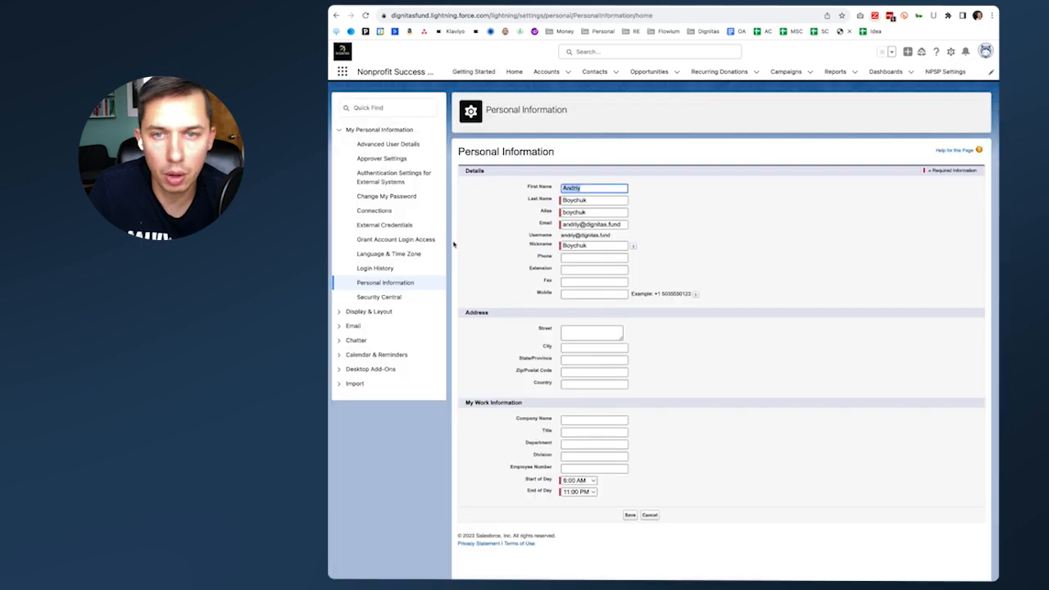
left_click(387, 108)
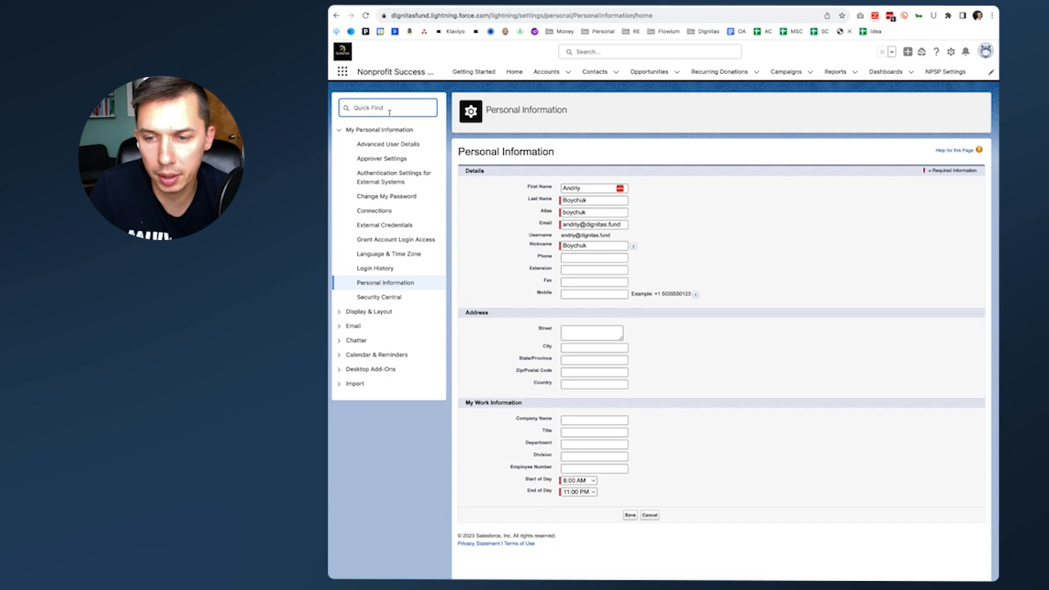
type("my email")
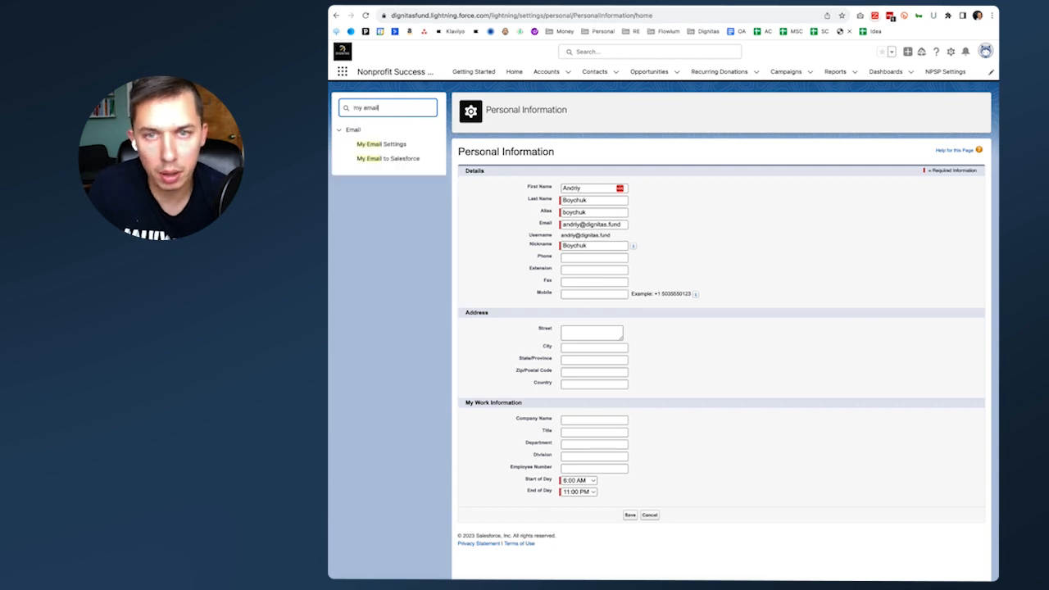
left_click(387, 157)
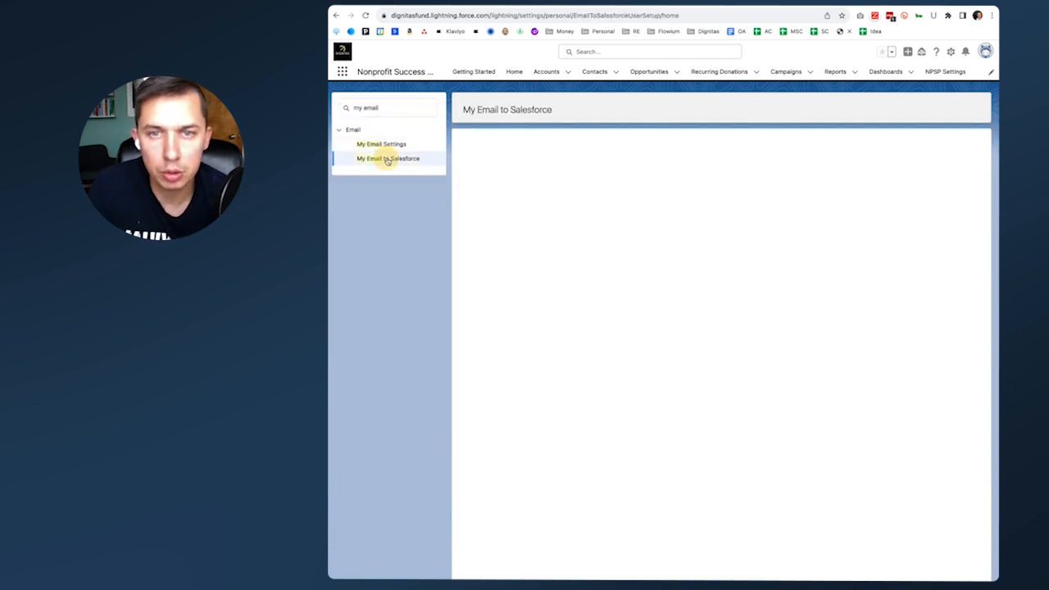
Load My Email to Salesforce and begin editing the My Acceptable Email Addresses field.
left_click(387, 157)
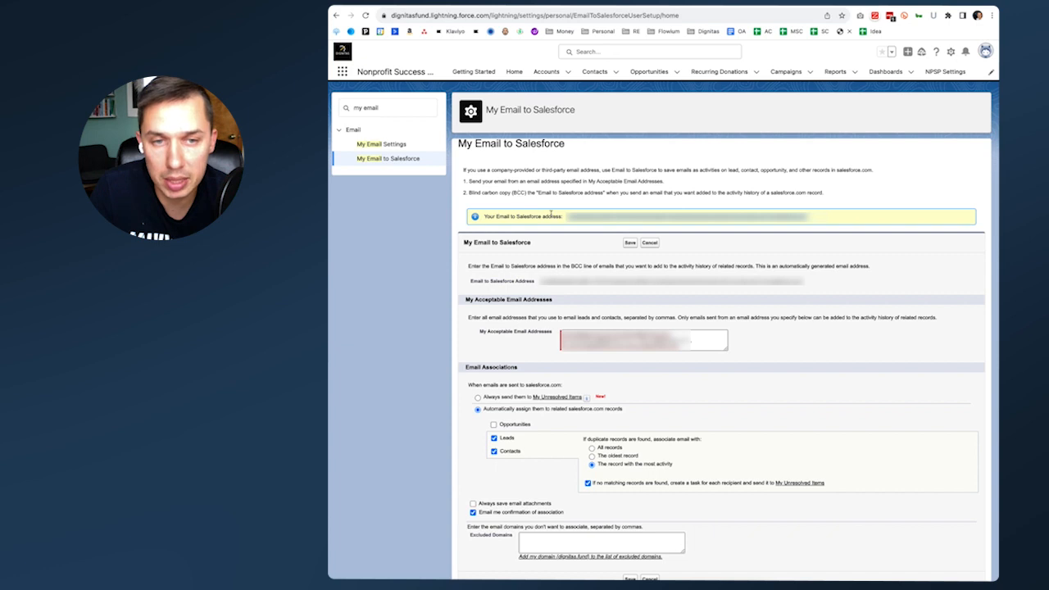
mouse_move(450, 256)
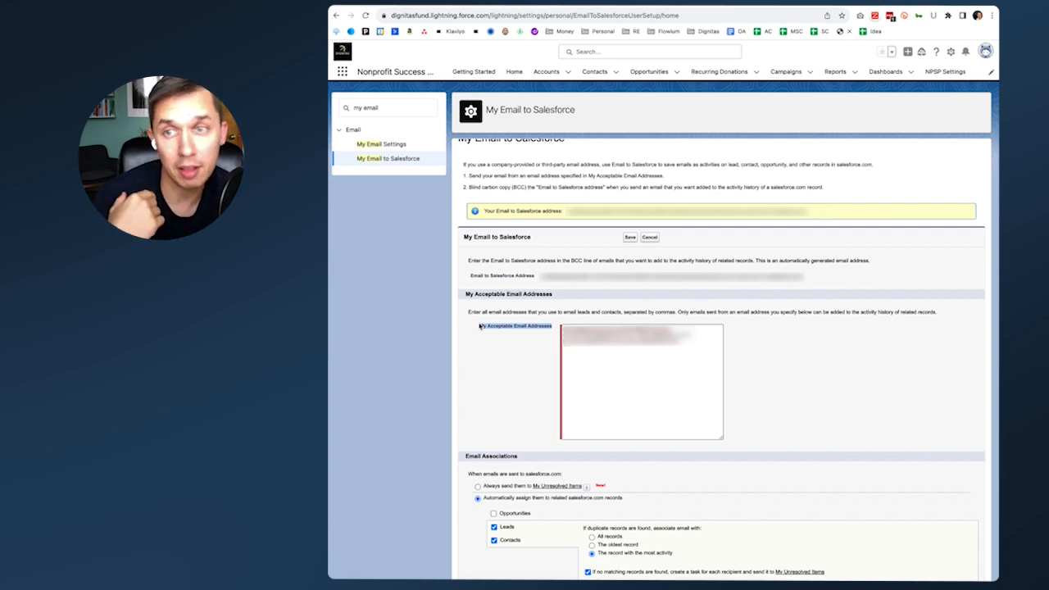
mouse_move(478, 328)
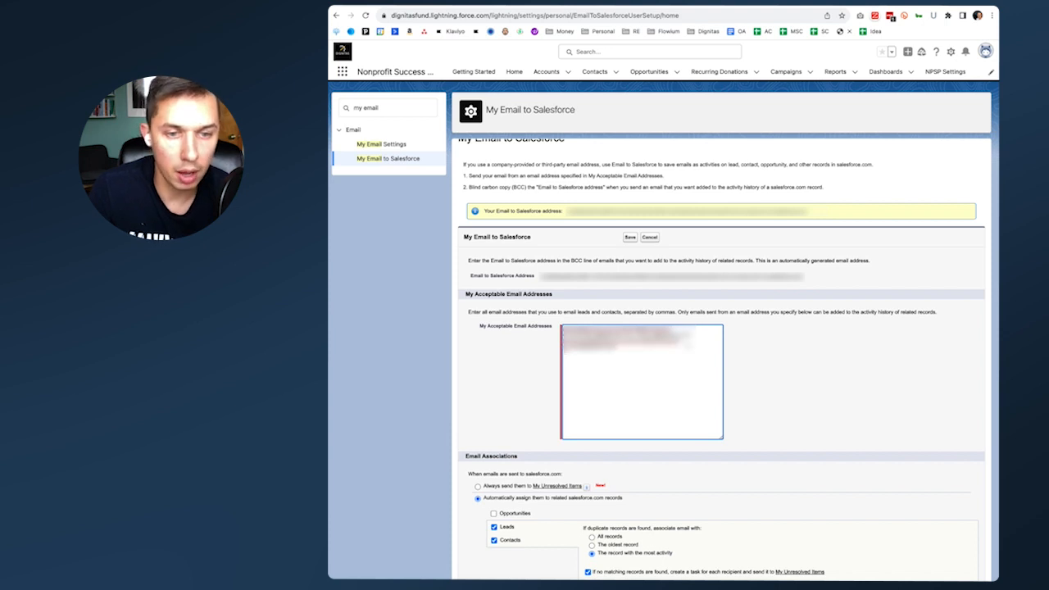
Save the My Email to Salesforce settings with the added acceptable addresses.
scroll("down", 3)
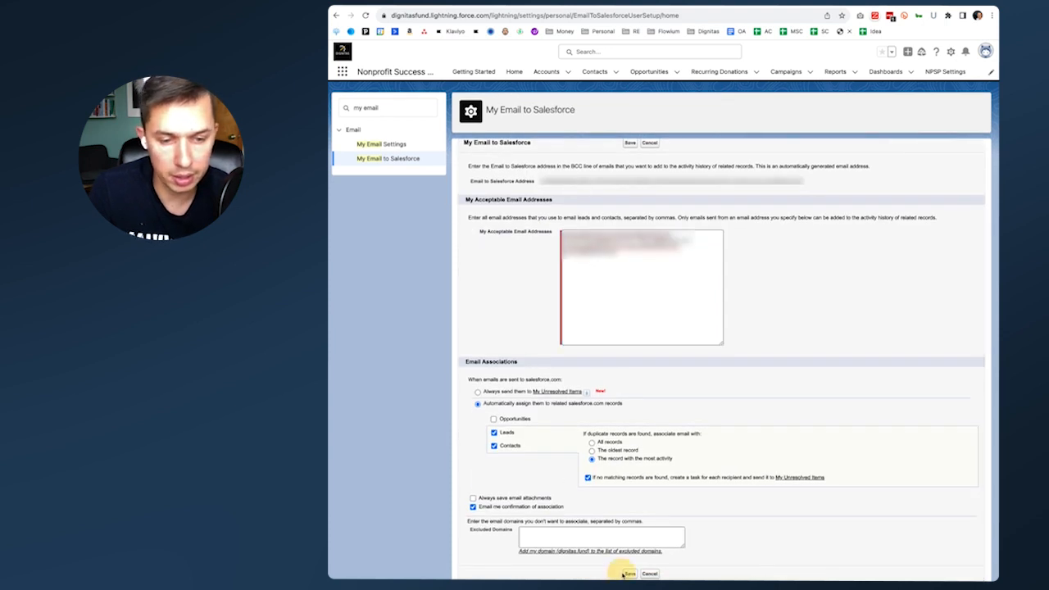
left_click(629, 573)
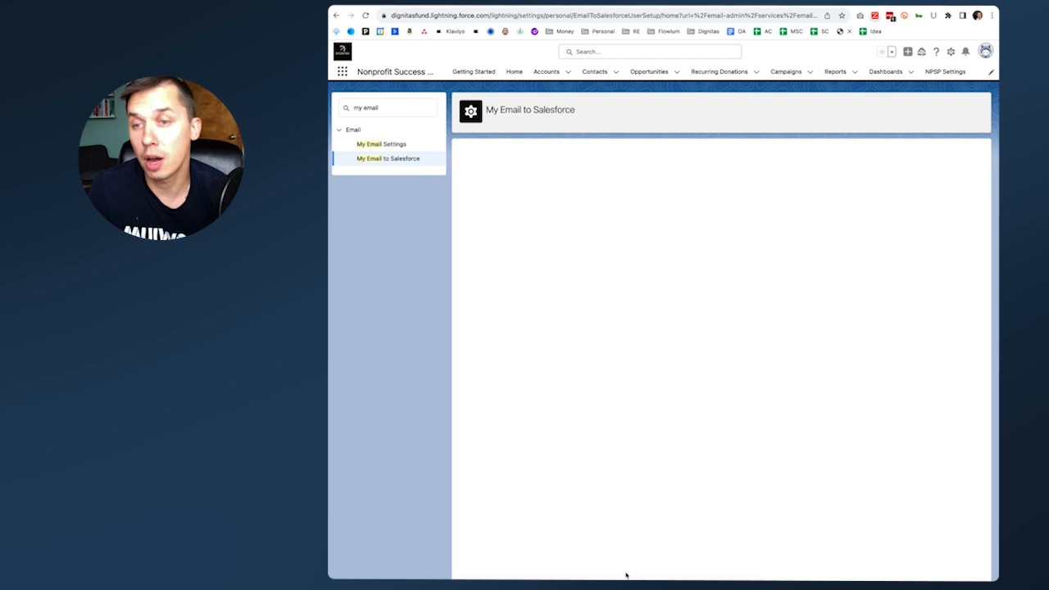